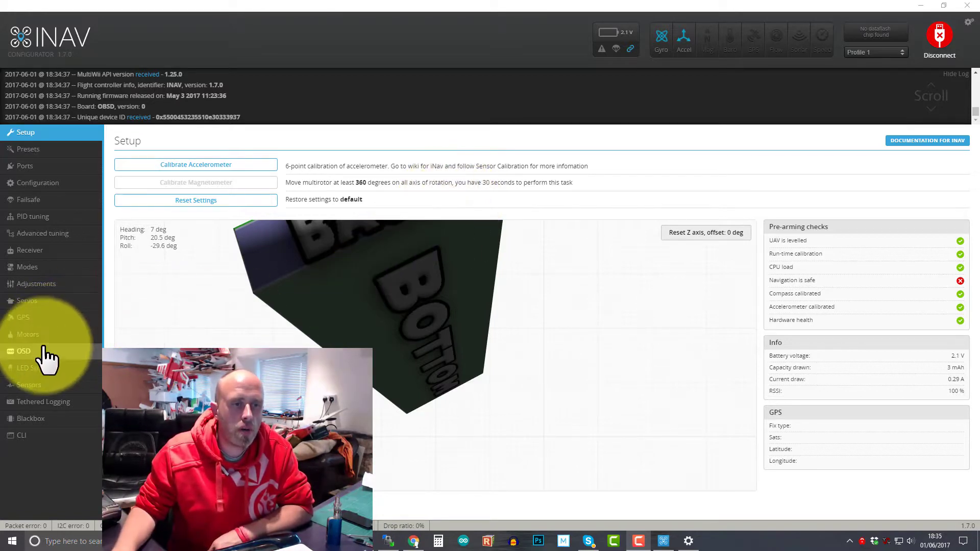
- Go to the OSD page and bring up the Font Manager with its font presets
{"action": "left_click", "coordinate": [23, 351]}
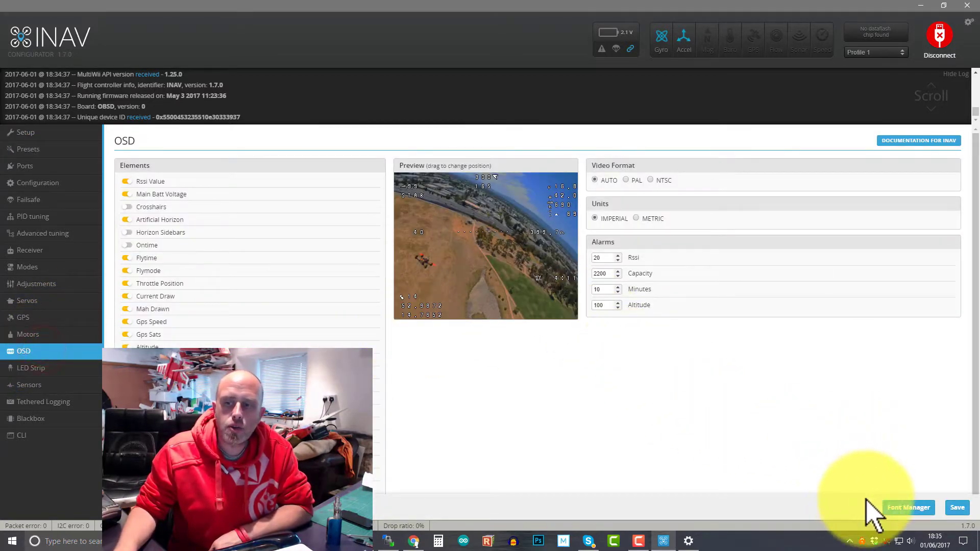
{"action": "left_click", "coordinate": [908, 507]}
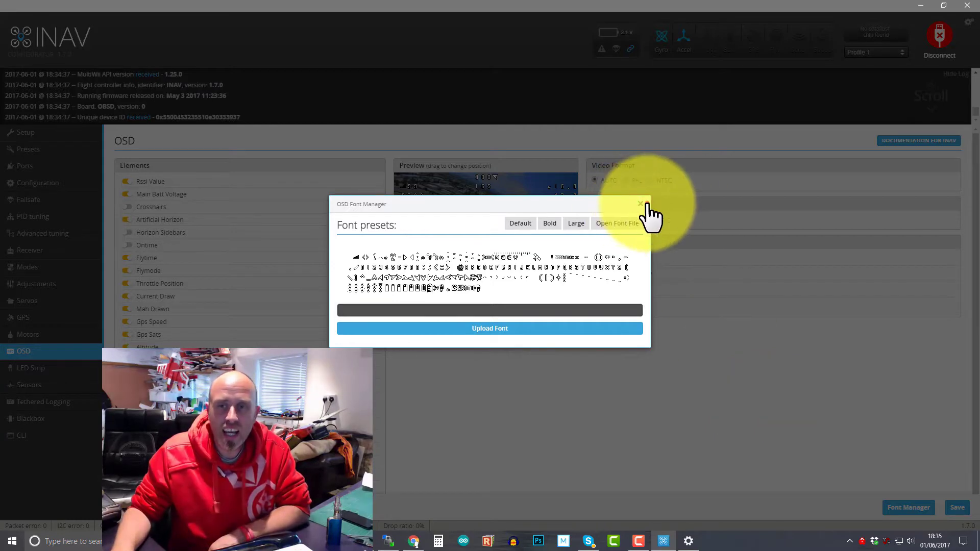
- Close the Font Manager, enable OSD under Other Features in Configuration, and save and reboot
{"action": "left_click", "coordinate": [640, 204]}
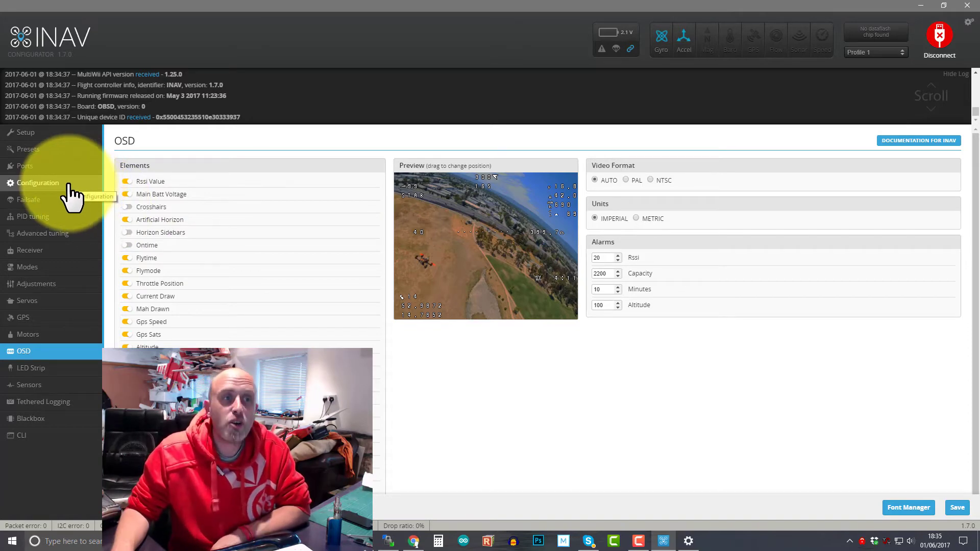
{"action": "left_click", "coordinate": [39, 183]}
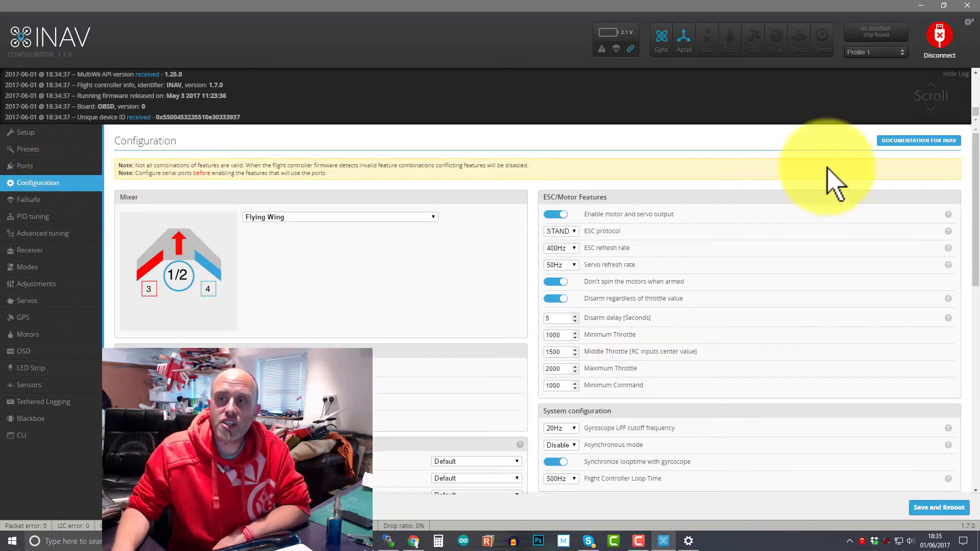
{"action": "scroll", "scroll_direction": "down", "scroll_amount": 3}
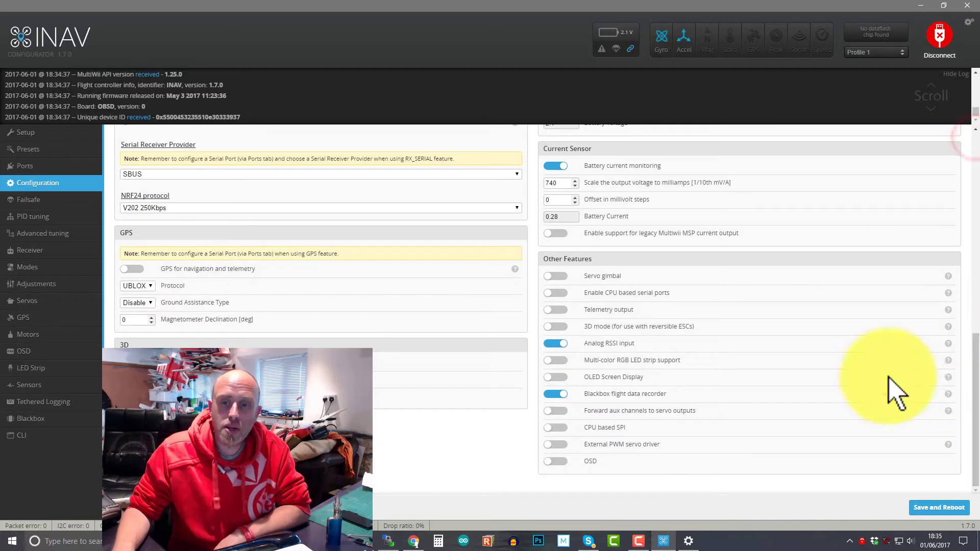
{"action": "left_click", "coordinate": [555, 461]}
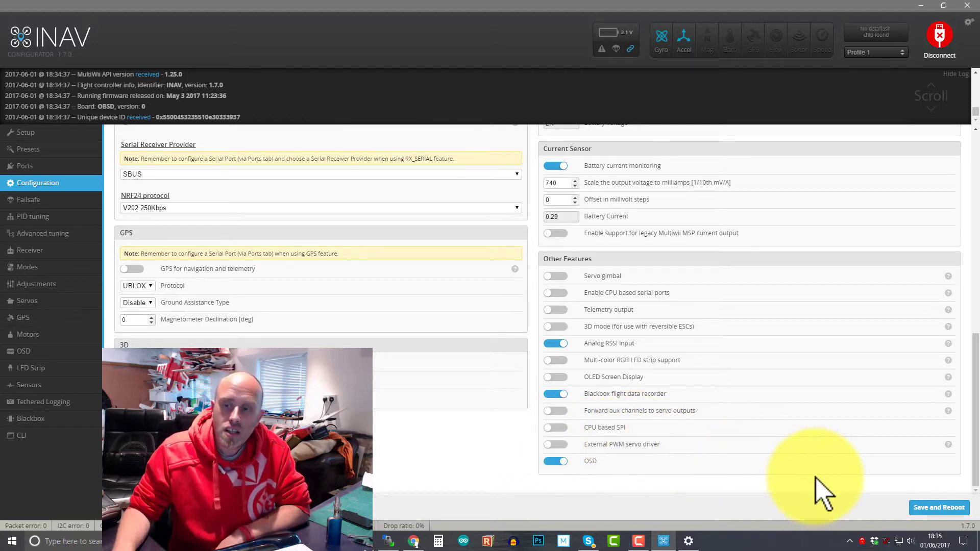
{"action": "left_click", "coordinate": [939, 507]}
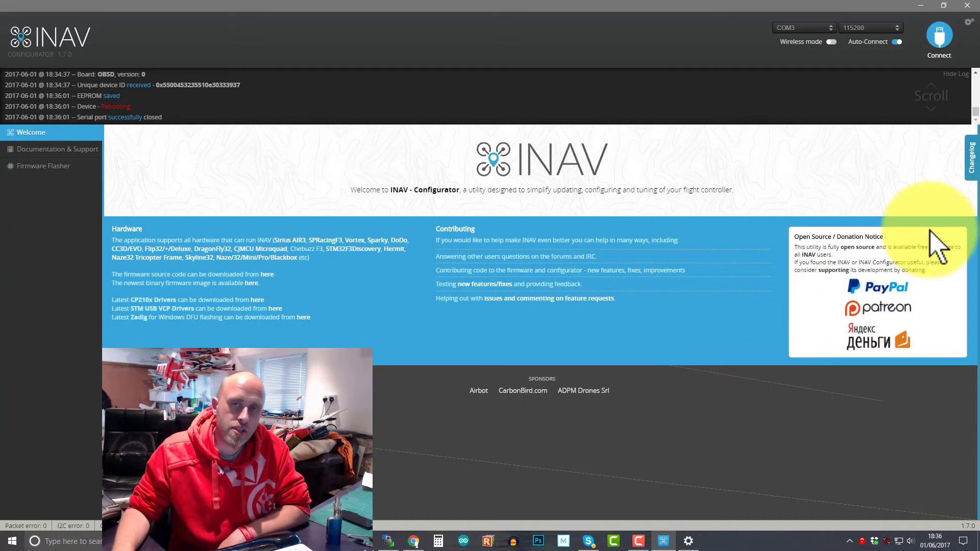
- Reconnect to the rebooted flight controller, landing on the Setup page
{"action": "left_click", "coordinate": [938, 37]}
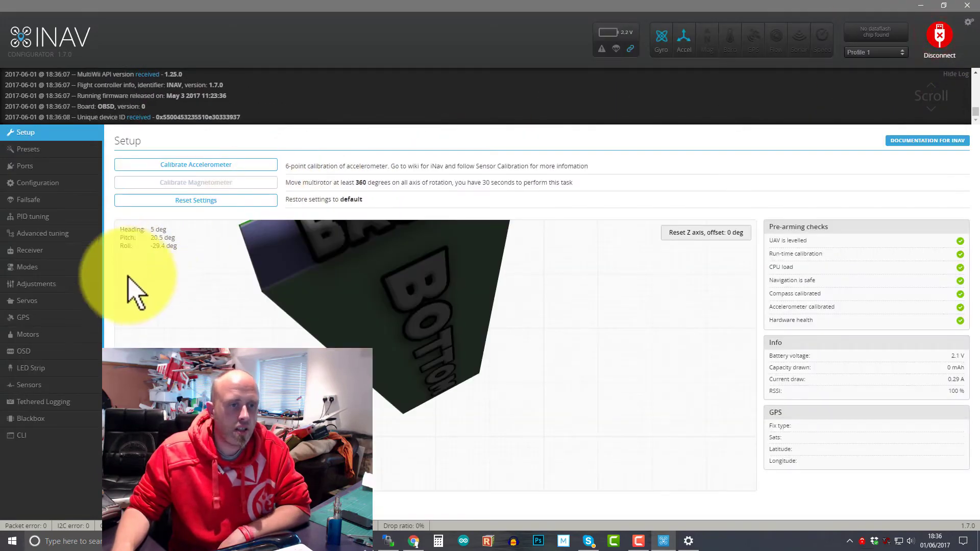
- Upload the OSD font from the OSD page, then reconnect the board after it disconnects
{"action": "left_click", "coordinate": [23, 351]}
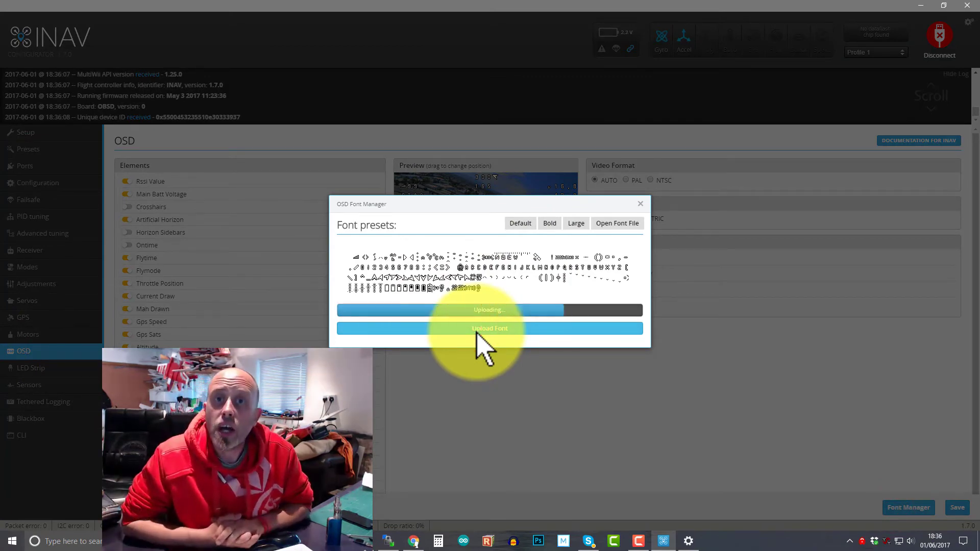
{"action": "left_click", "coordinate": [490, 328]}
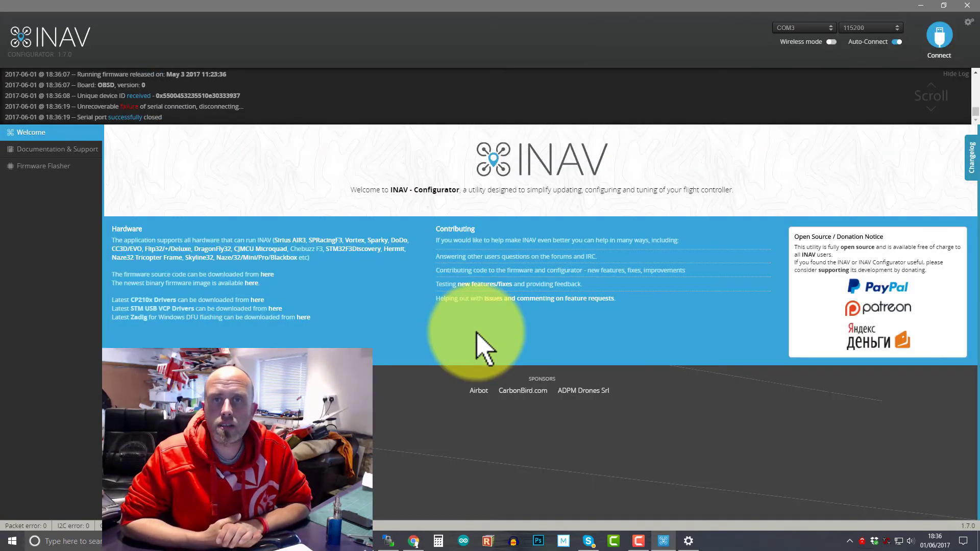
{"action": "left_click", "coordinate": [939, 37]}
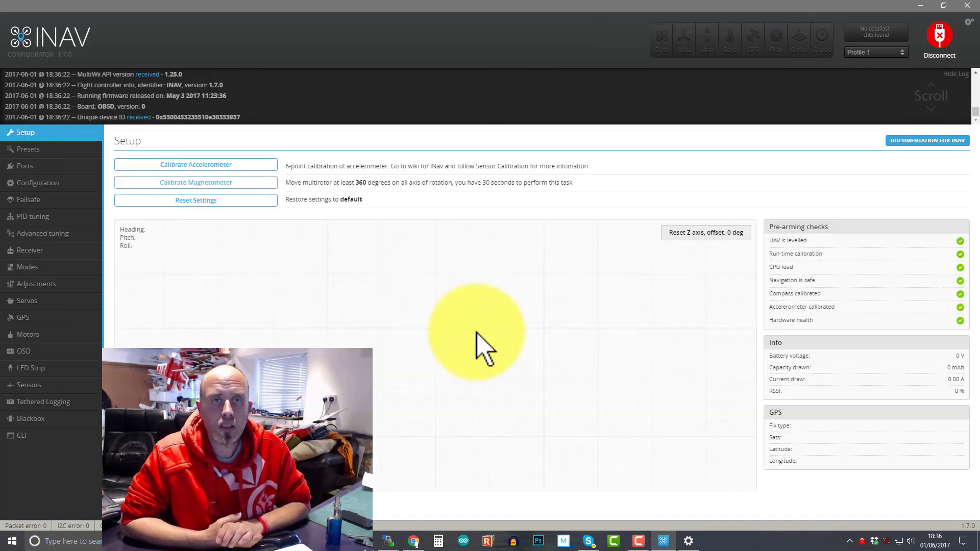